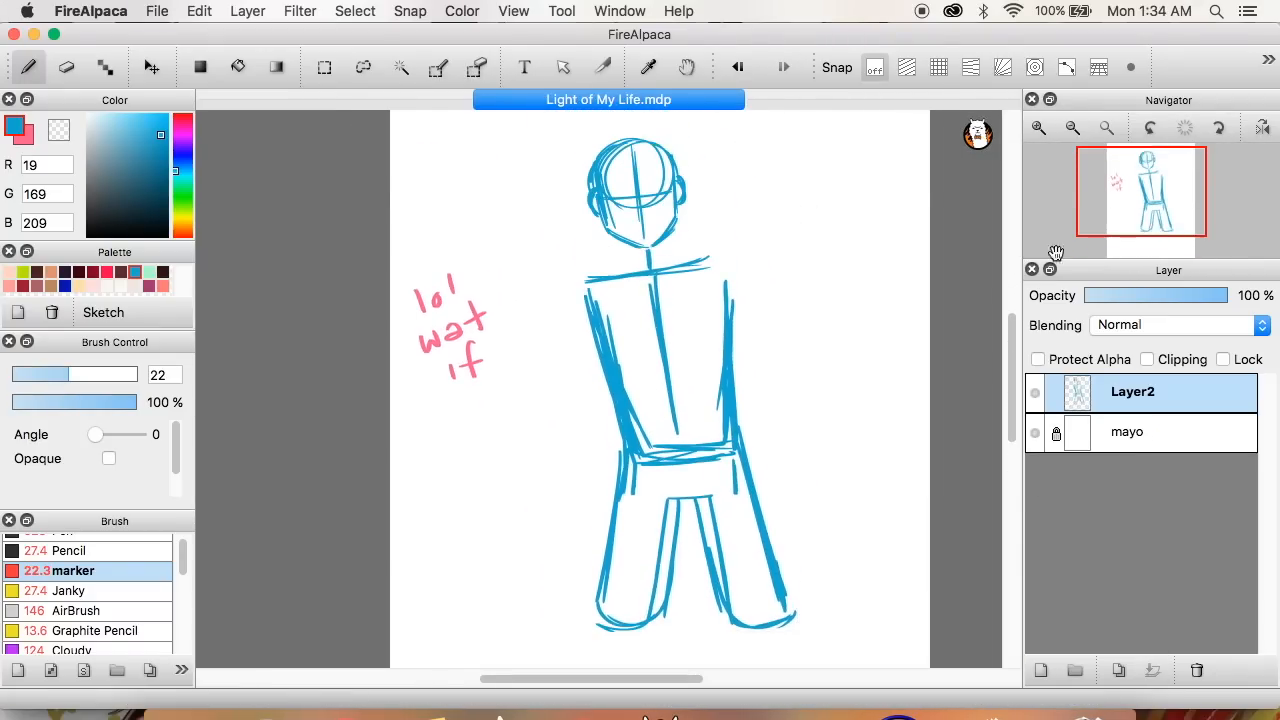
Step: Zoom in on the shoulders of the faded sketch to start drawing on Layer3
scroll(down, 3)
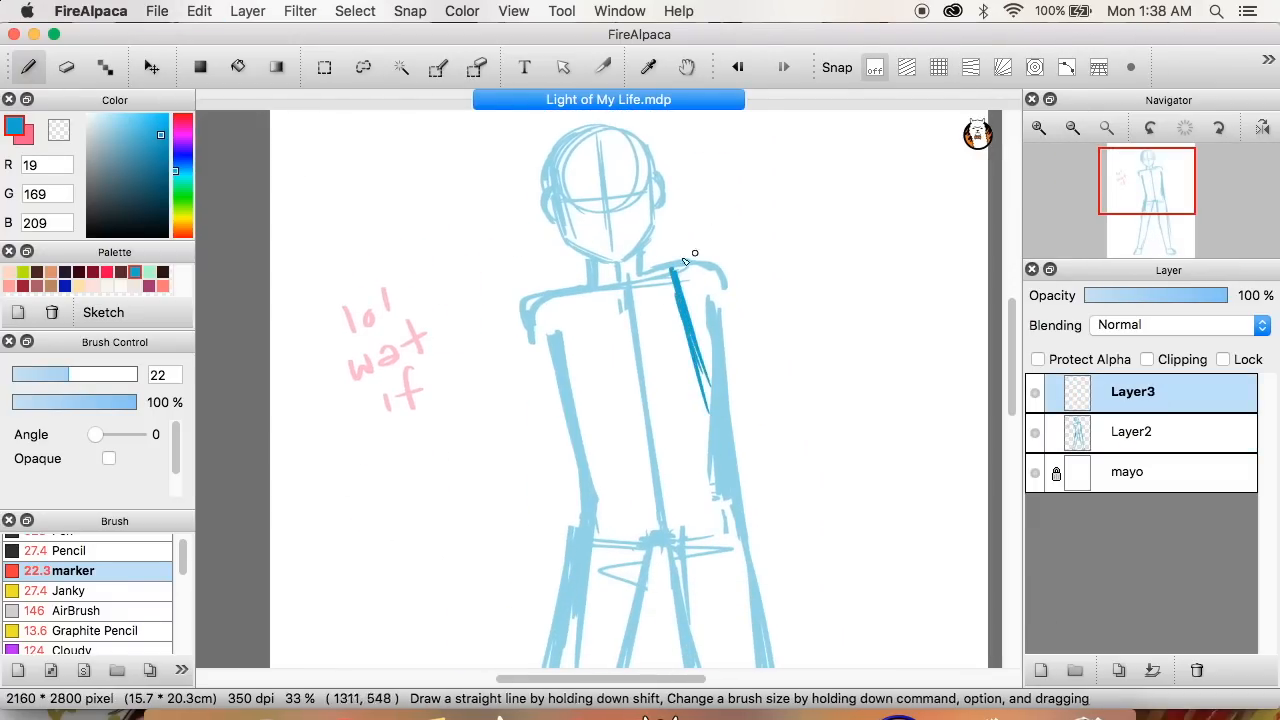
Step: Trace a cleaner dark blue marker line down the boy's torso
drag(680, 265, 700, 355)
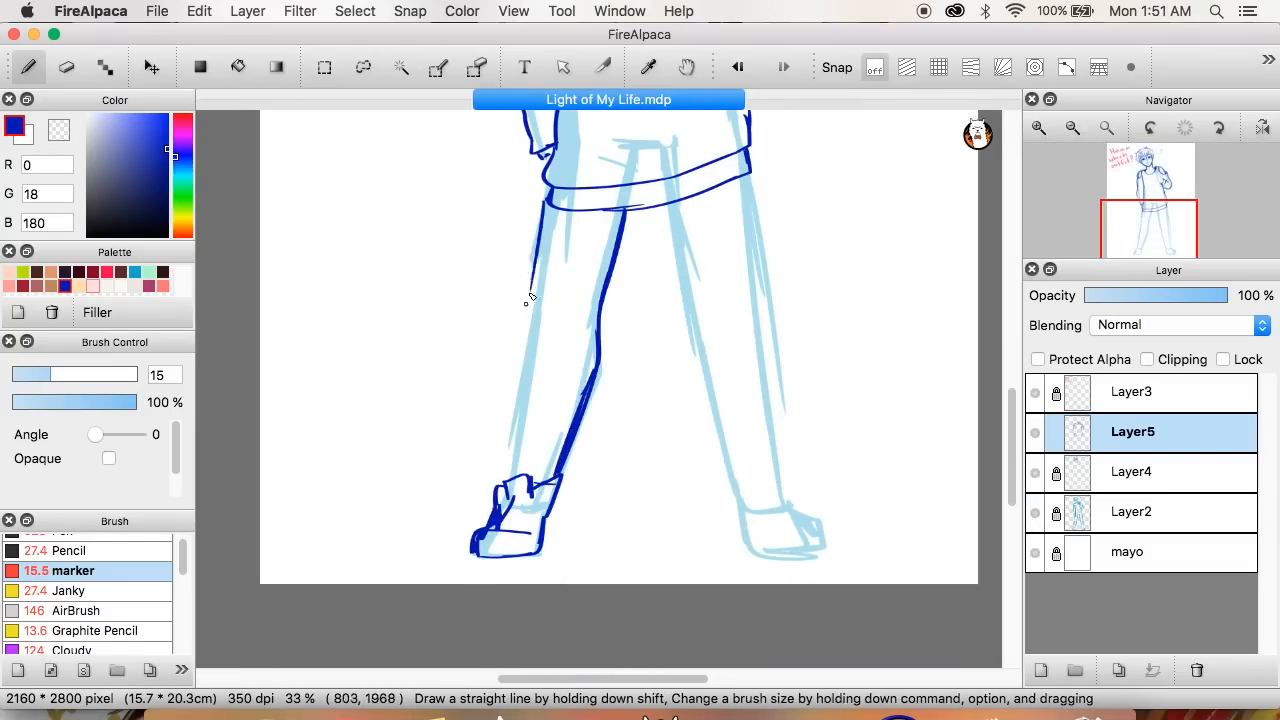
click(1071, 128)
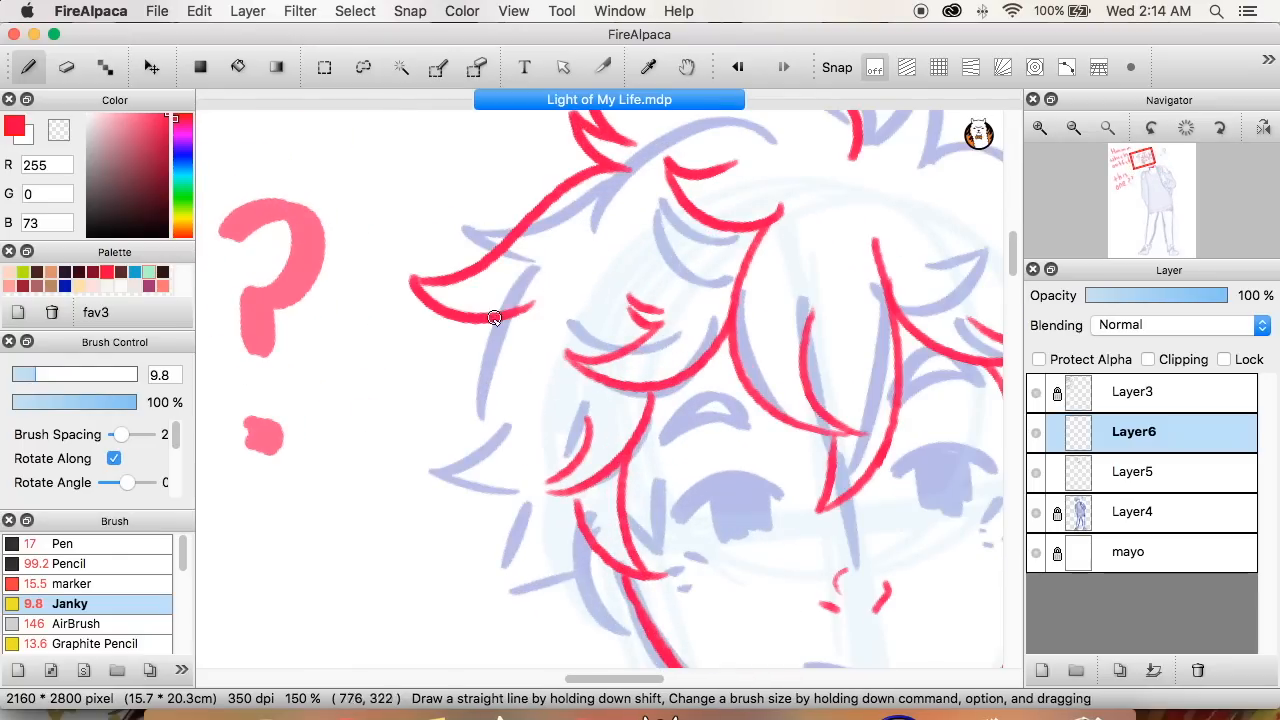
scroll(down, 3)
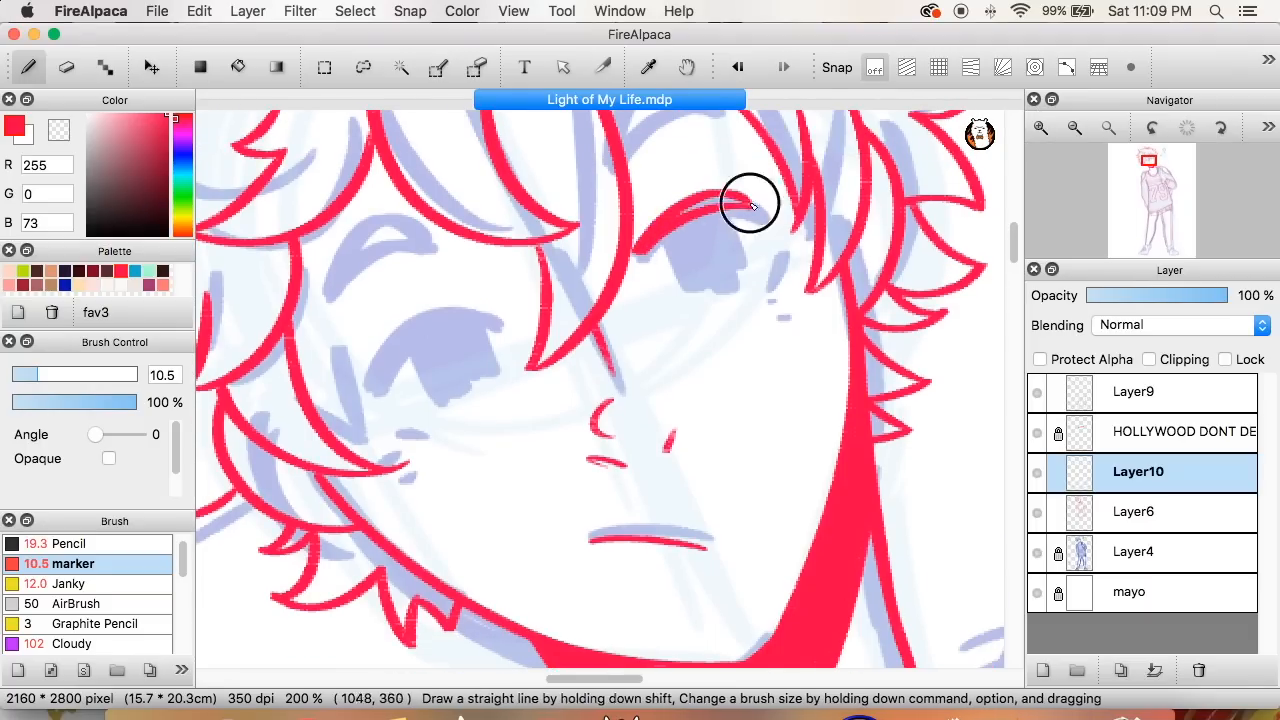
Step: Zoom and magnify the canvas view onto the boy's face
scroll(down, 3)
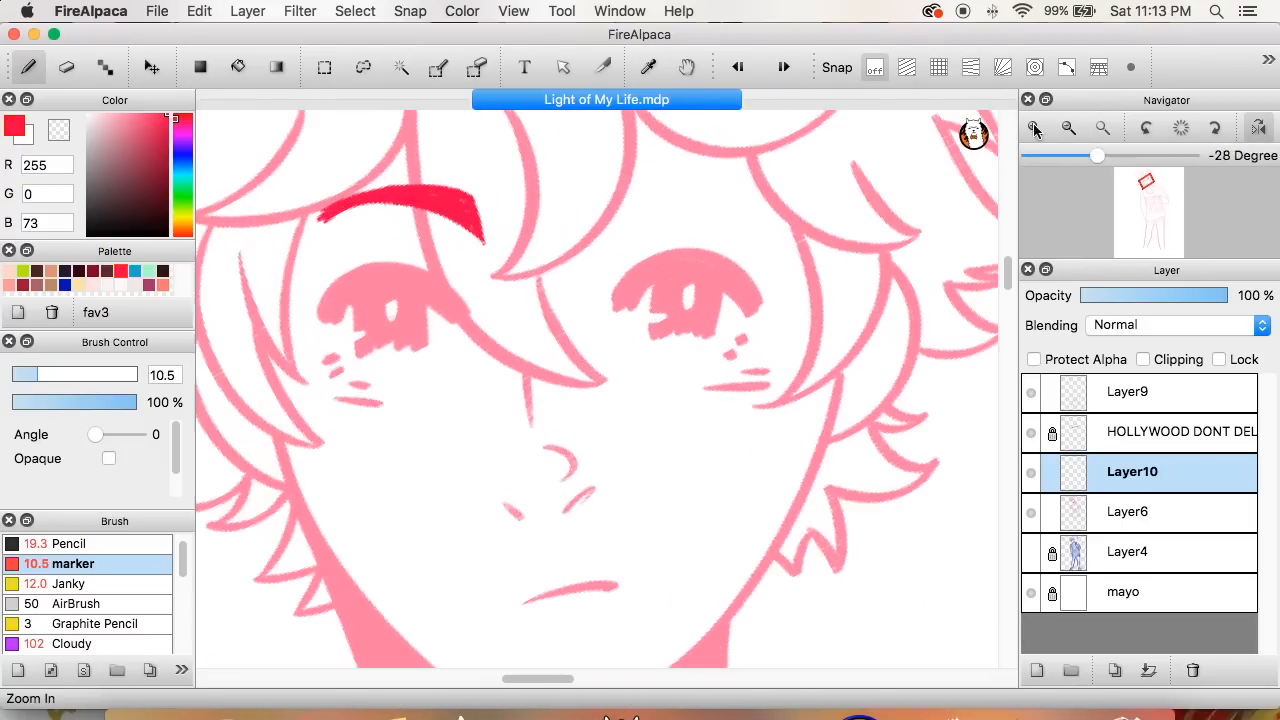
click(1036, 127)
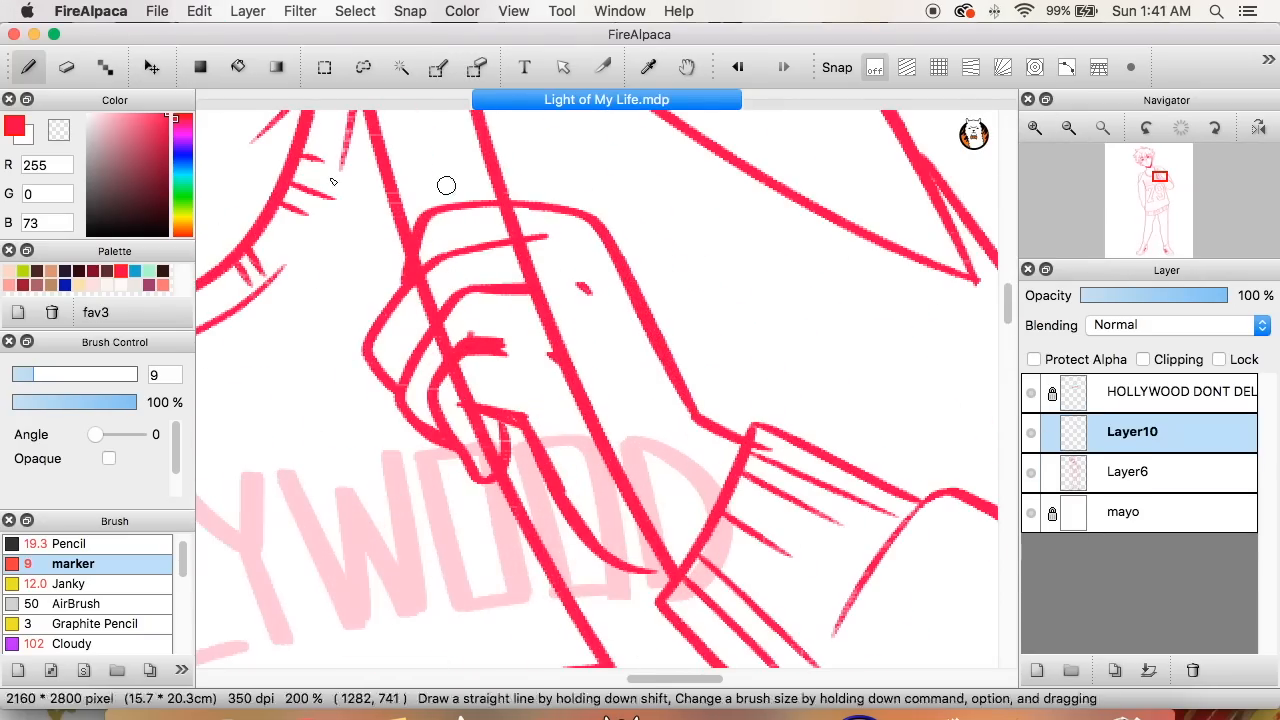
click(1035, 128)
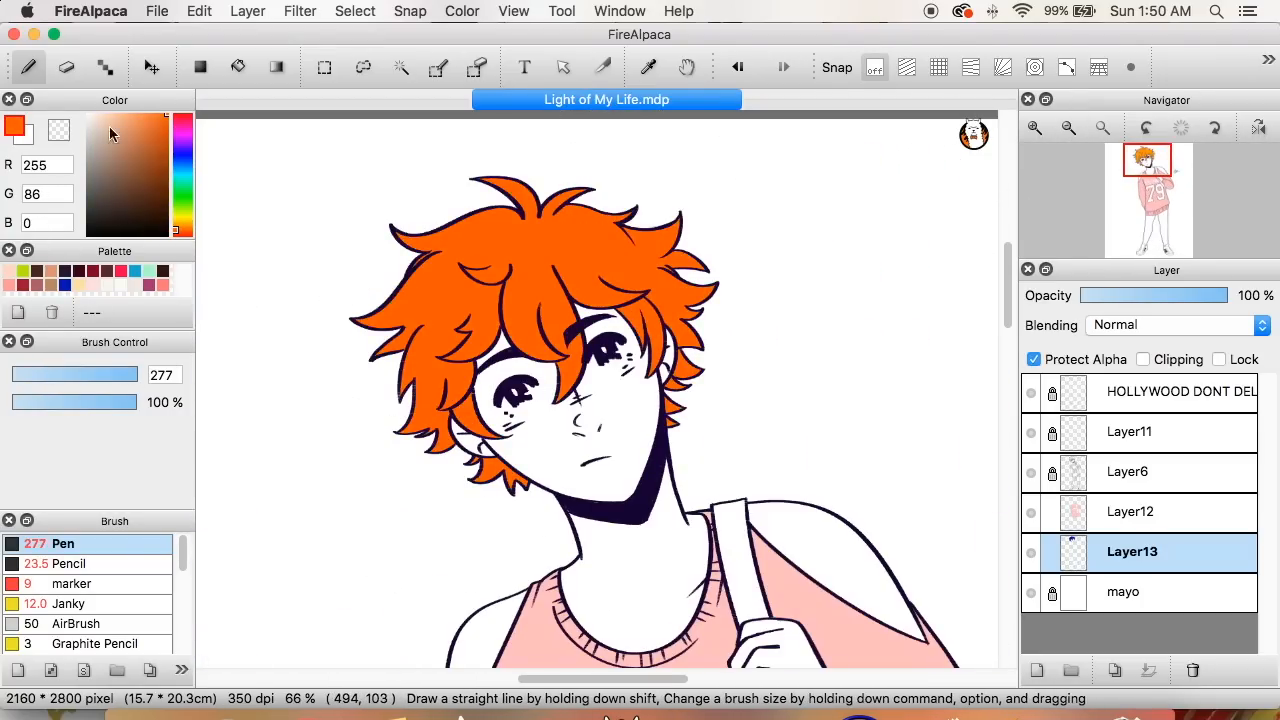
Step: Switch to the love of my life.png tab showing the orange-haired reference collage
click(707, 99)
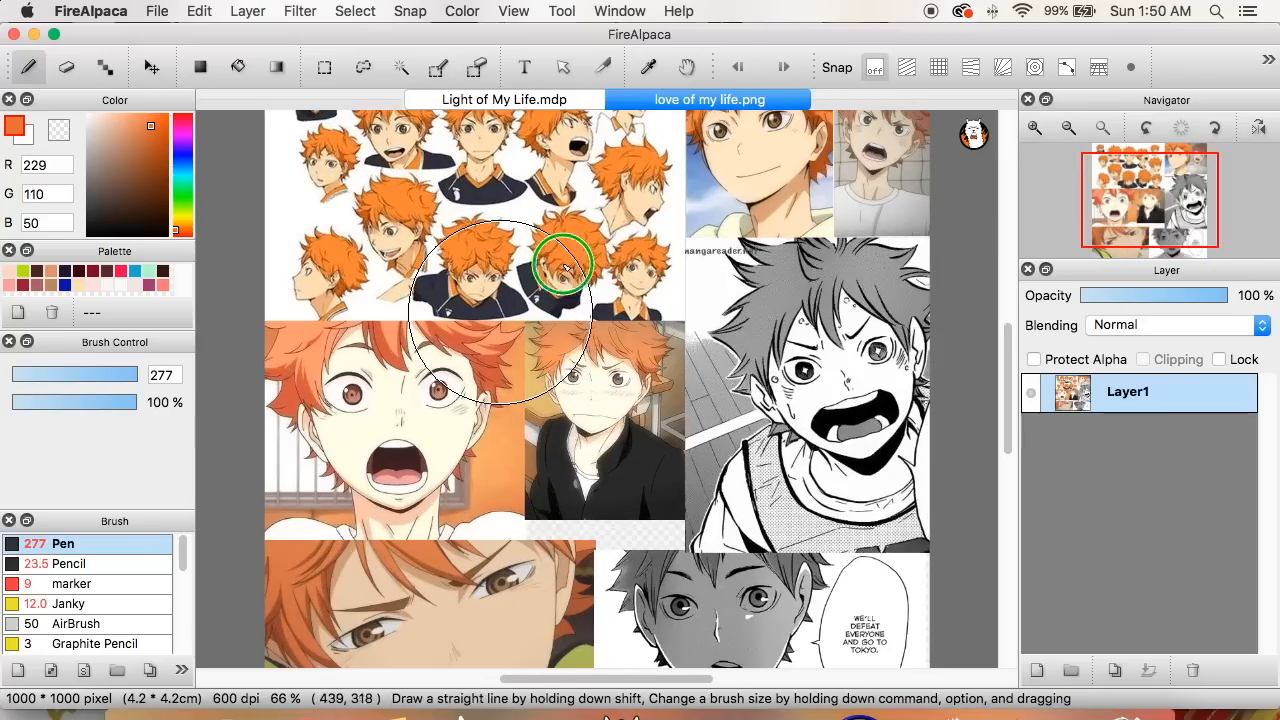
Step: Return to the Light of My Life.mdp drawing tab
click(503, 99)
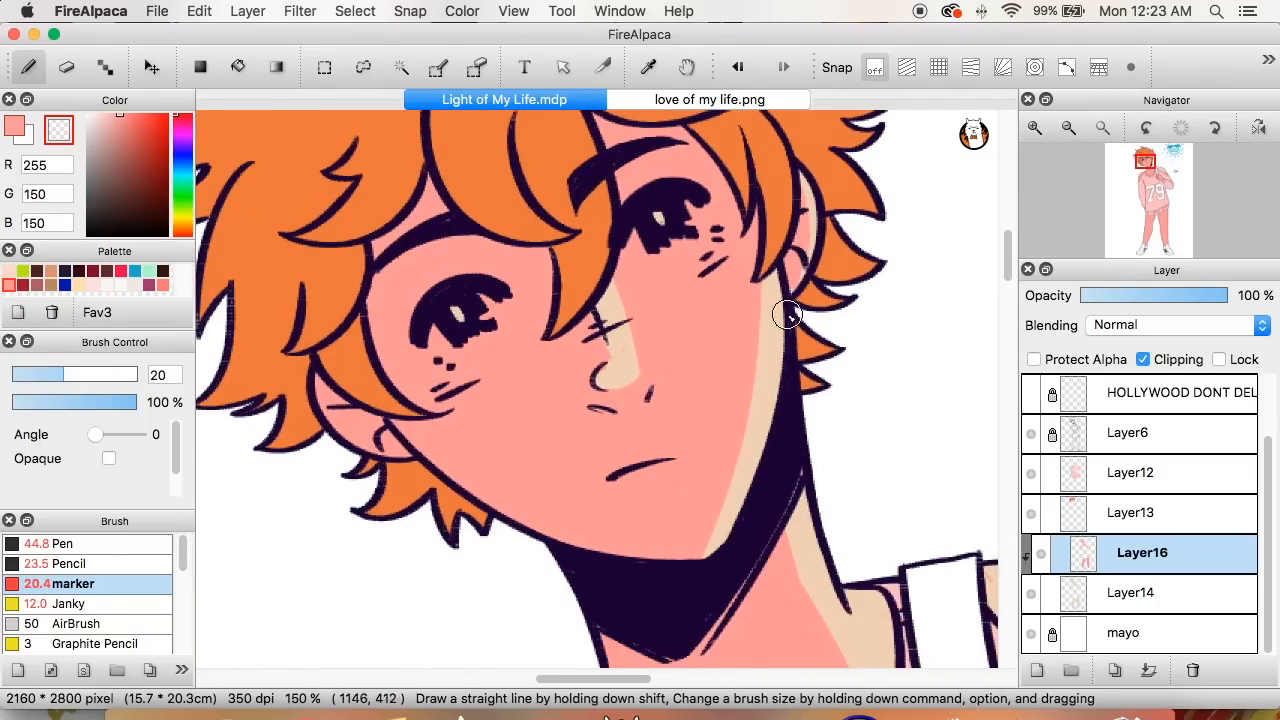
Step: Zoom in on the boy's face before painting cheek blush and hair highlights
scroll(down, 3)
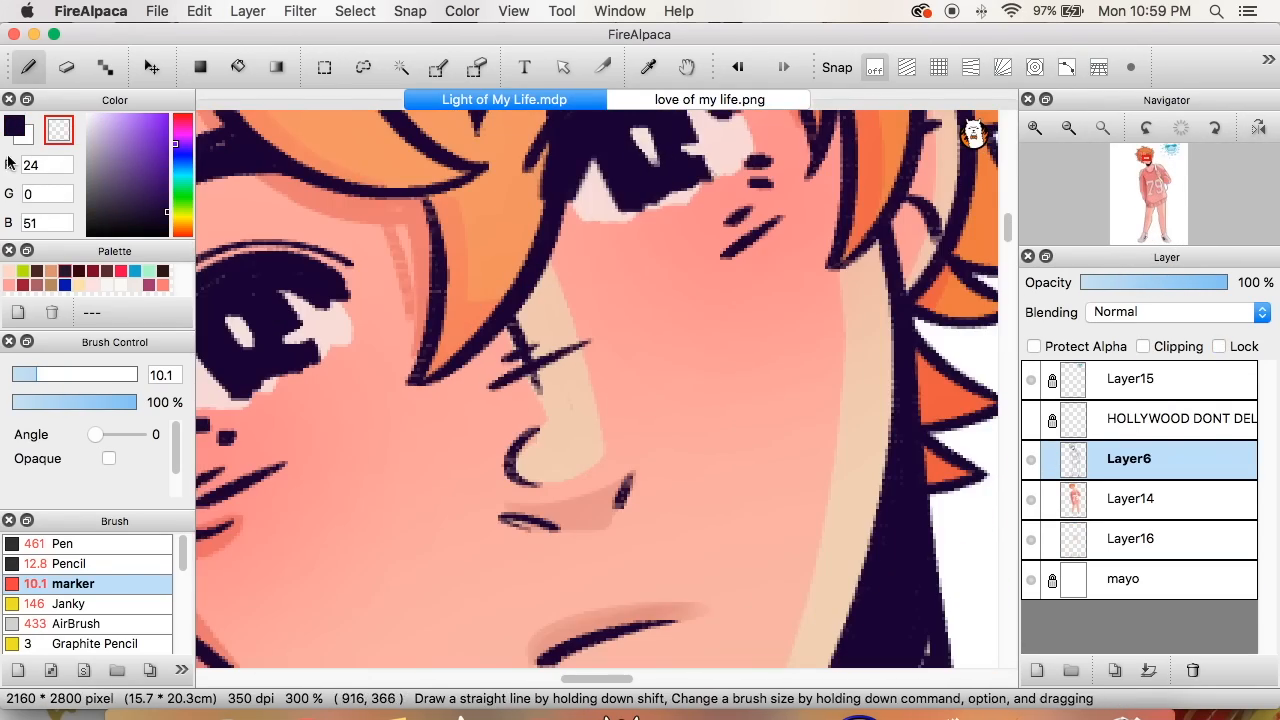
Step: Zoom in on the pink #79 jersey and sleeve
scroll(down, 3)
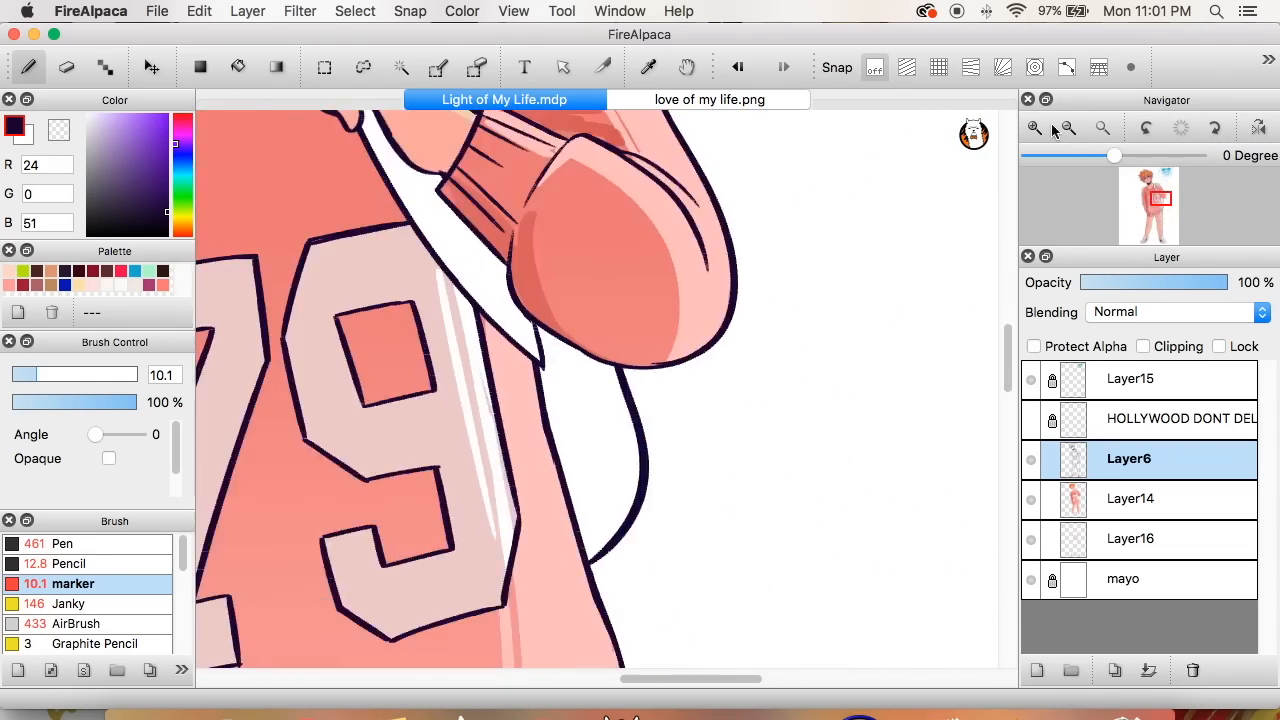
click(1069, 128)
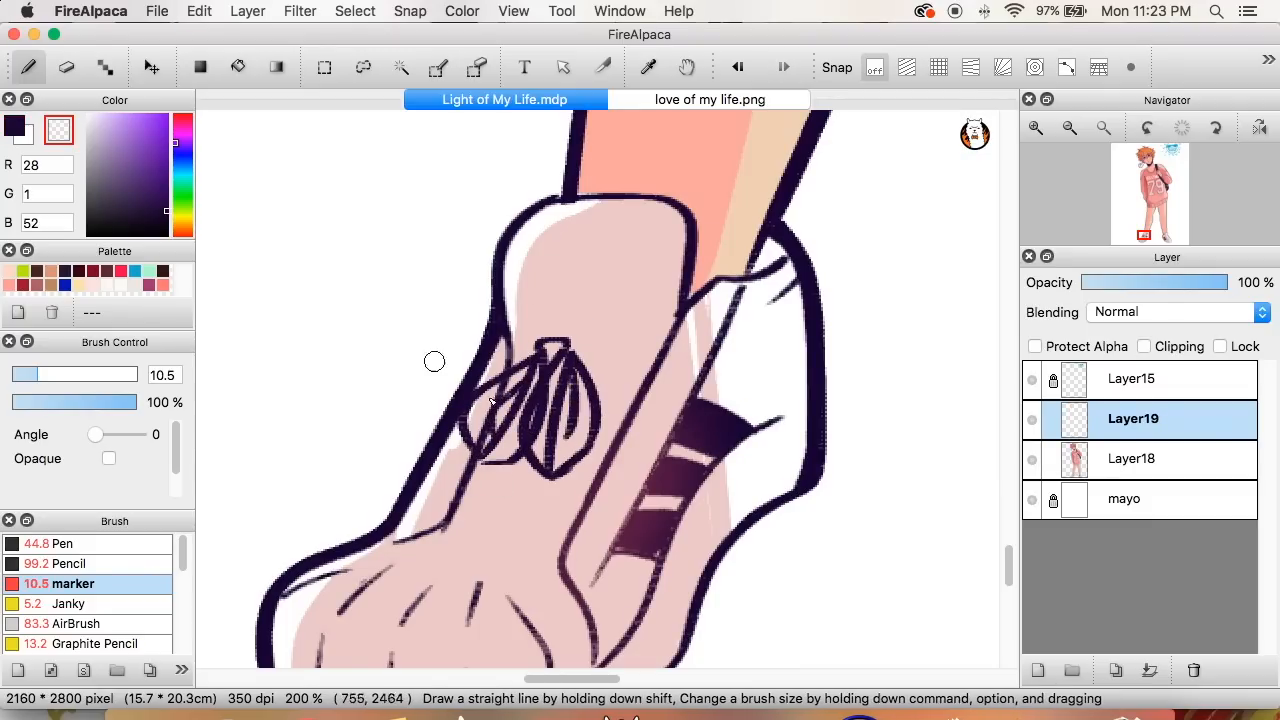
Step: Draw a dark purple lace line across the shoe's tongue
drag(490, 400, 485, 477)
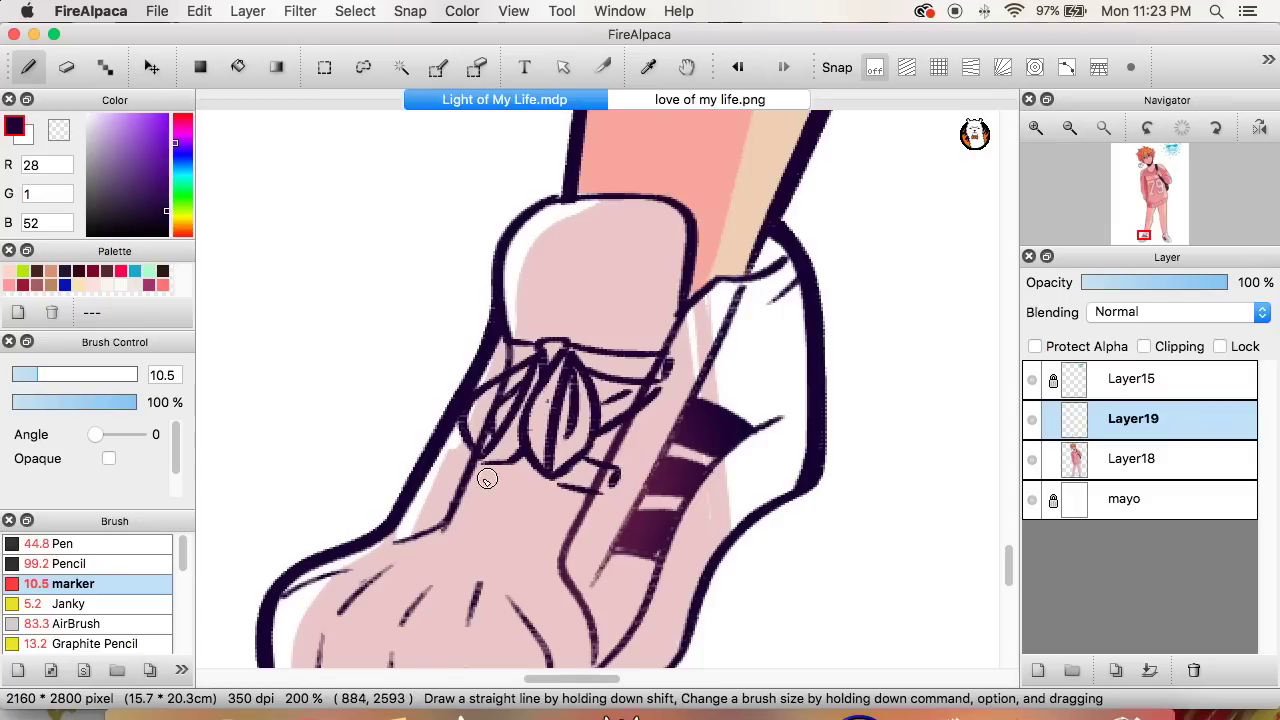